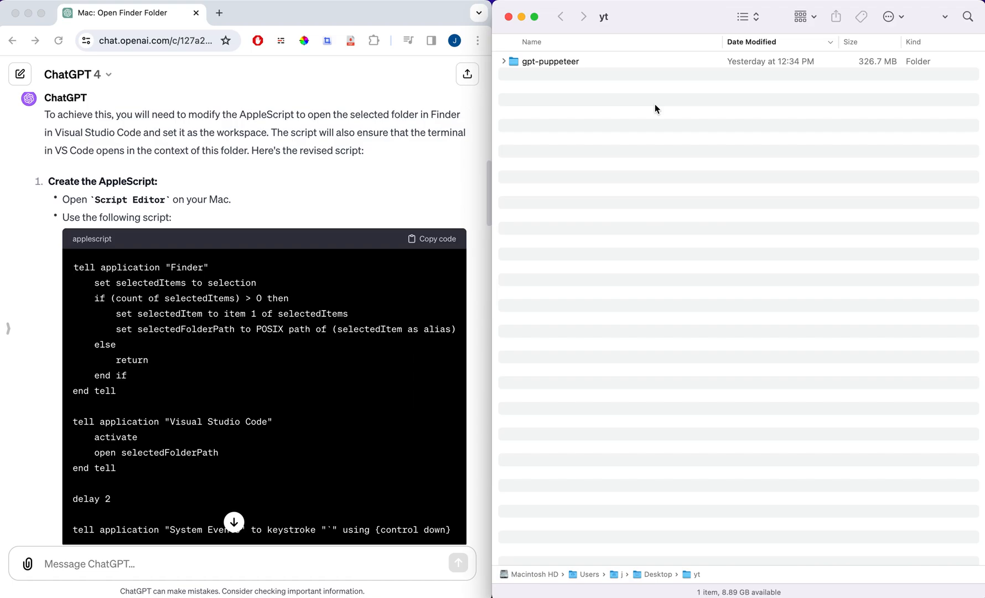
- Select the gpt-puppeteer folder in Finder and launch it in VS Code via the Open VS Code service
left_click(550, 61)
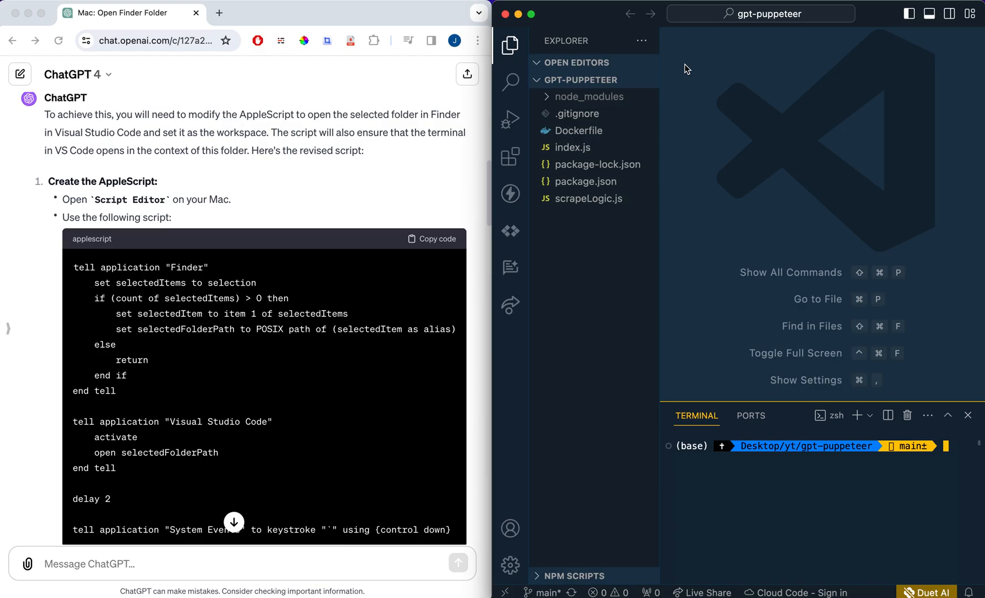
mouse_move(753, 156)
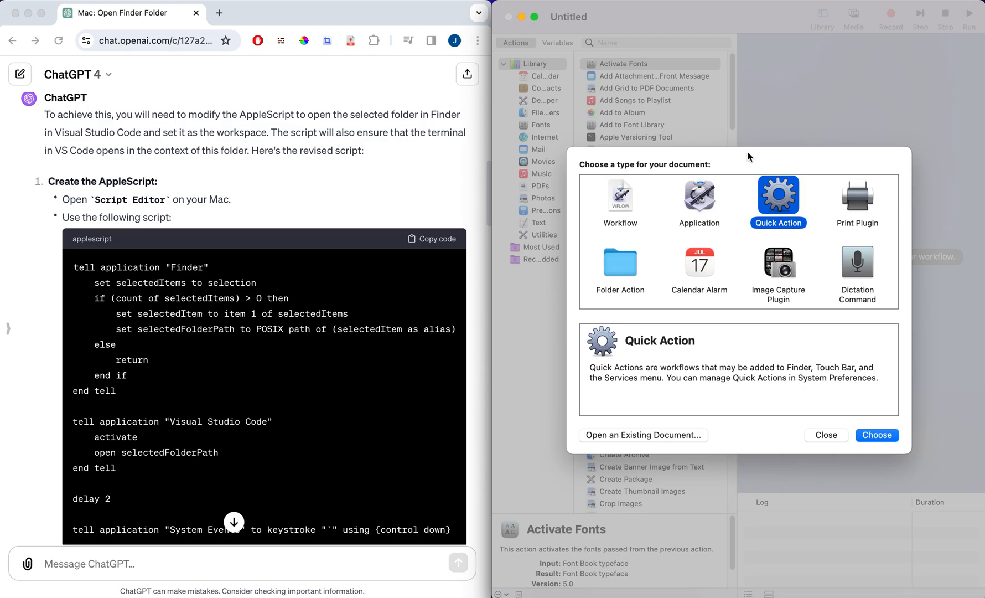
- Create a Quick Action, add a Run AppleScript action found by searching 'apple', and paste in the VS Code script
left_click(875, 434)
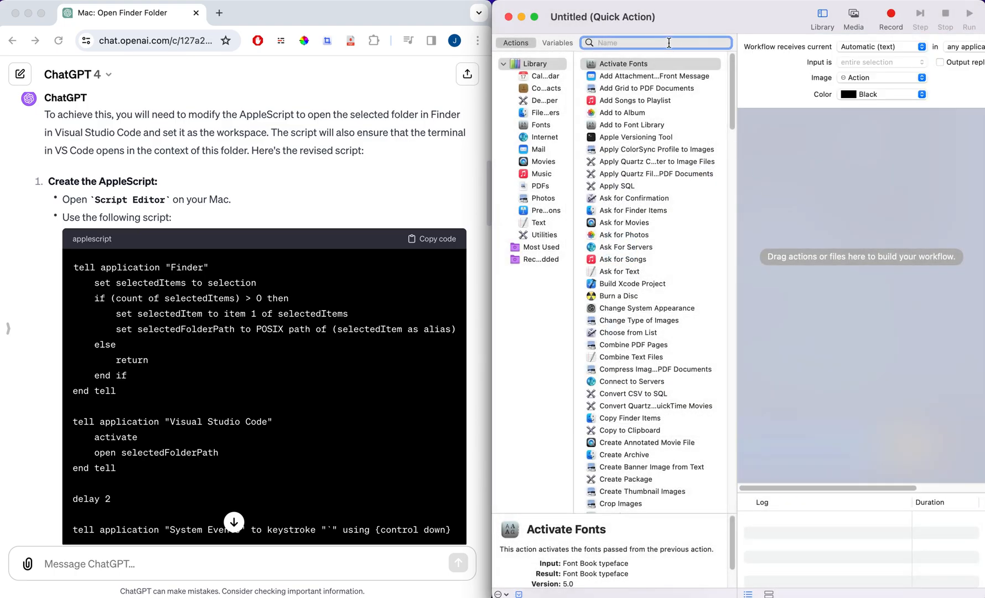
type("apple")
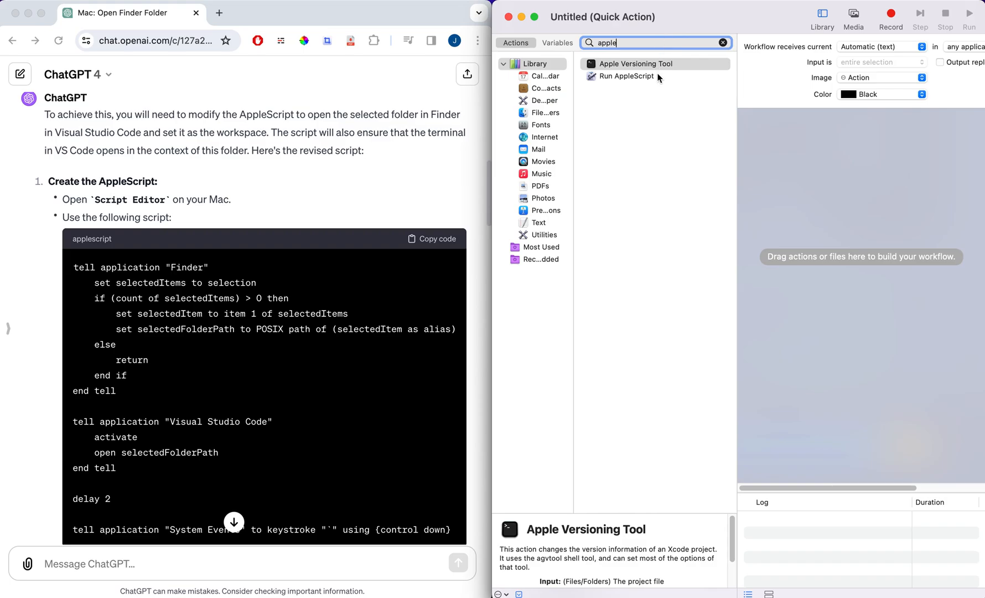
double_click(625, 77)
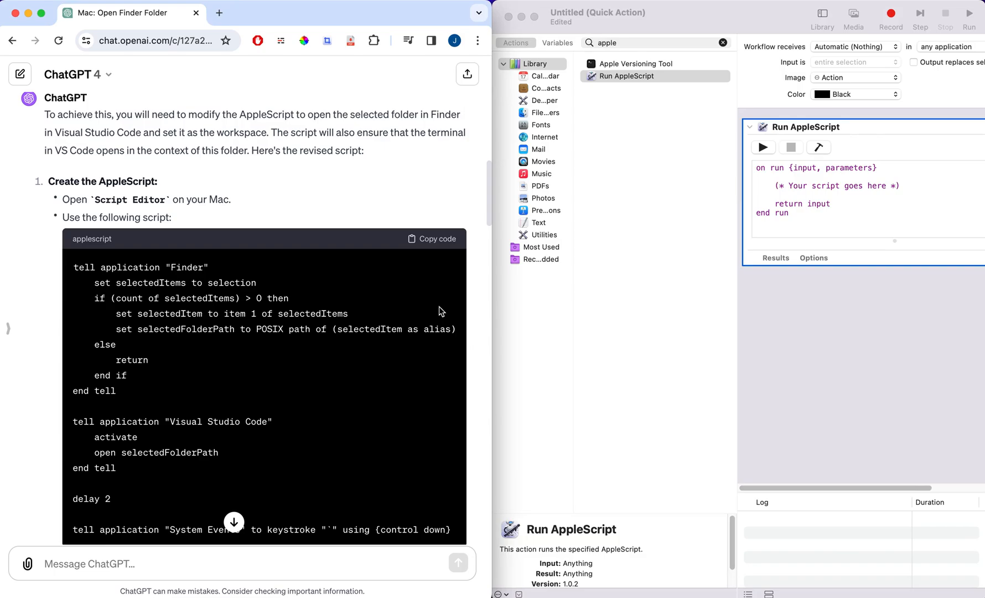
left_click(433, 238)
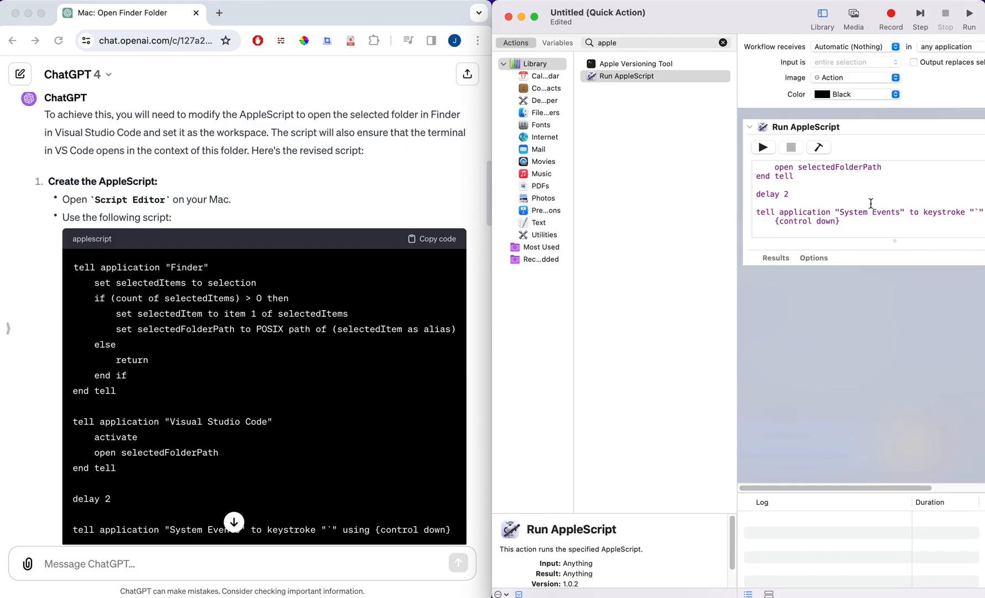
- Save the Quick Action as 'Open VS Code (Newest)'
key("cmd+s")
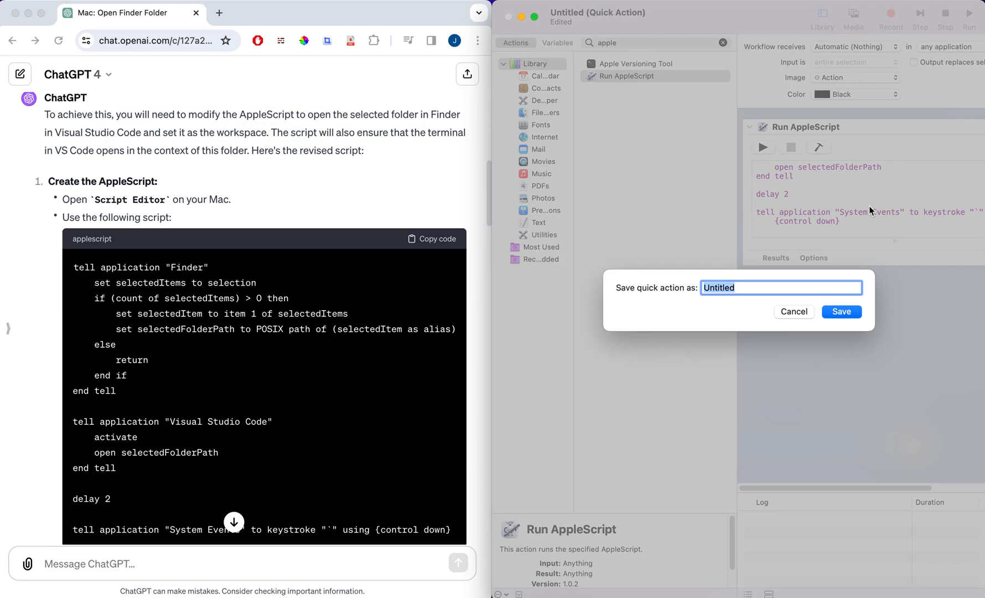
type("Open VS Code")
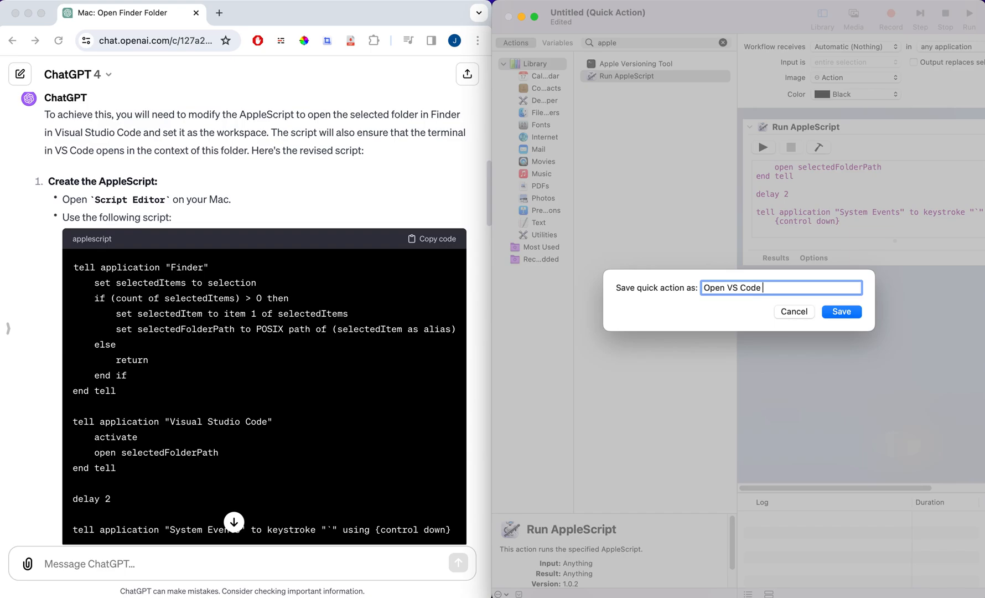
type("(Newest")
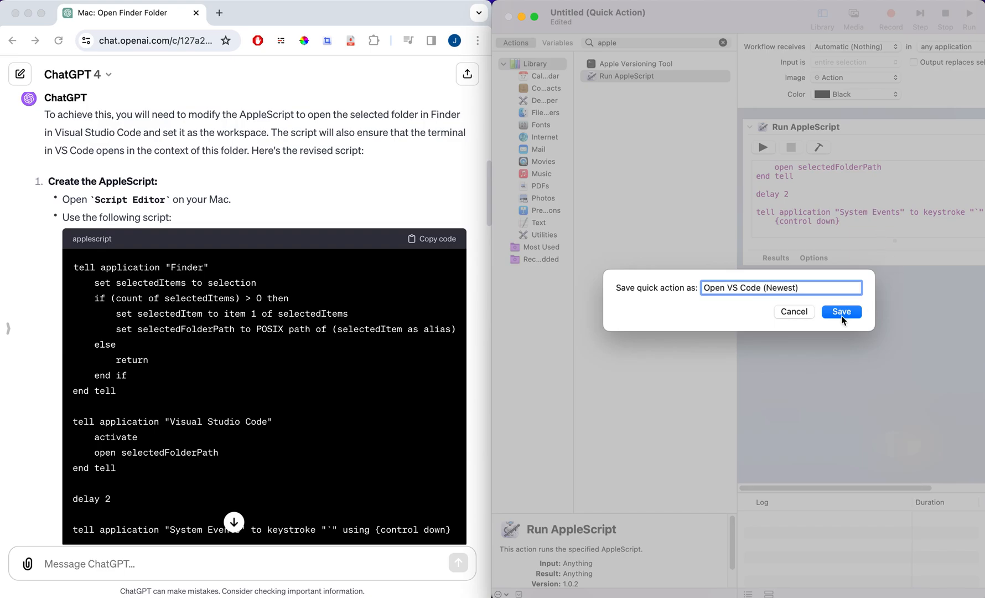
left_click(841, 311)
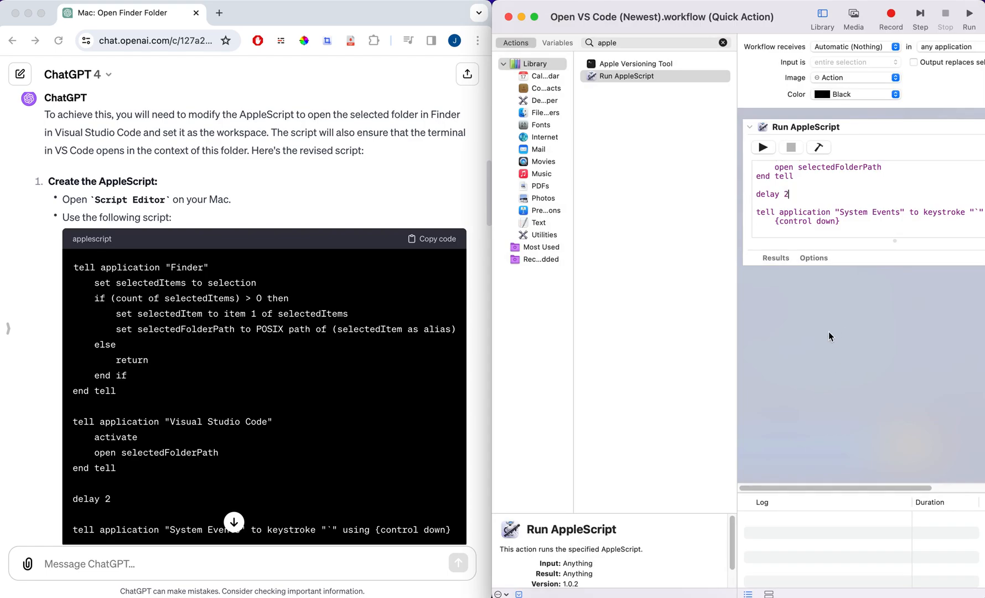
- Bring up System Preferences' Keyboard Shortcuts pane and browse the Services list
key("cmd+tab")
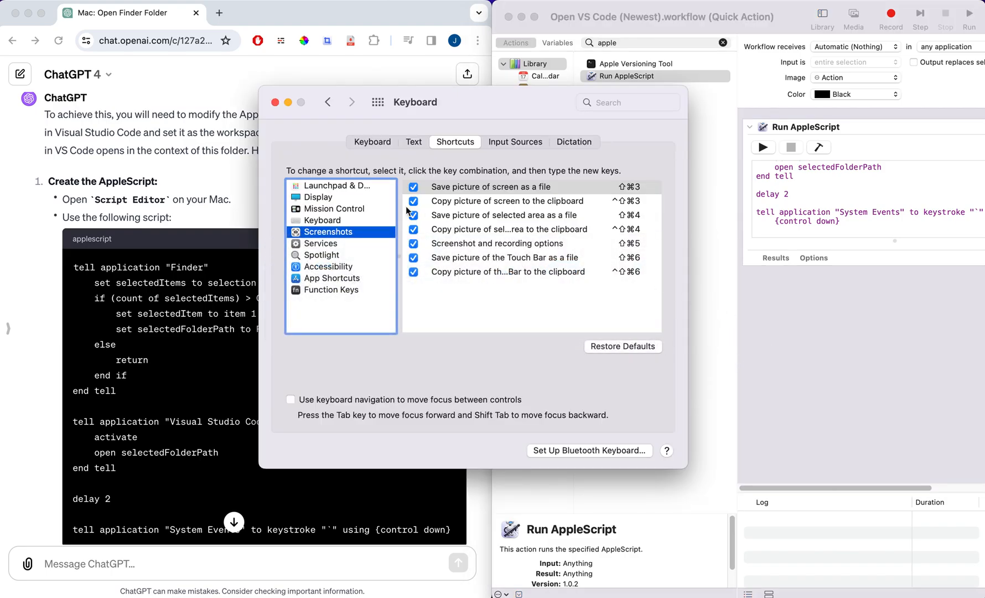
mouse_move(367, 249)
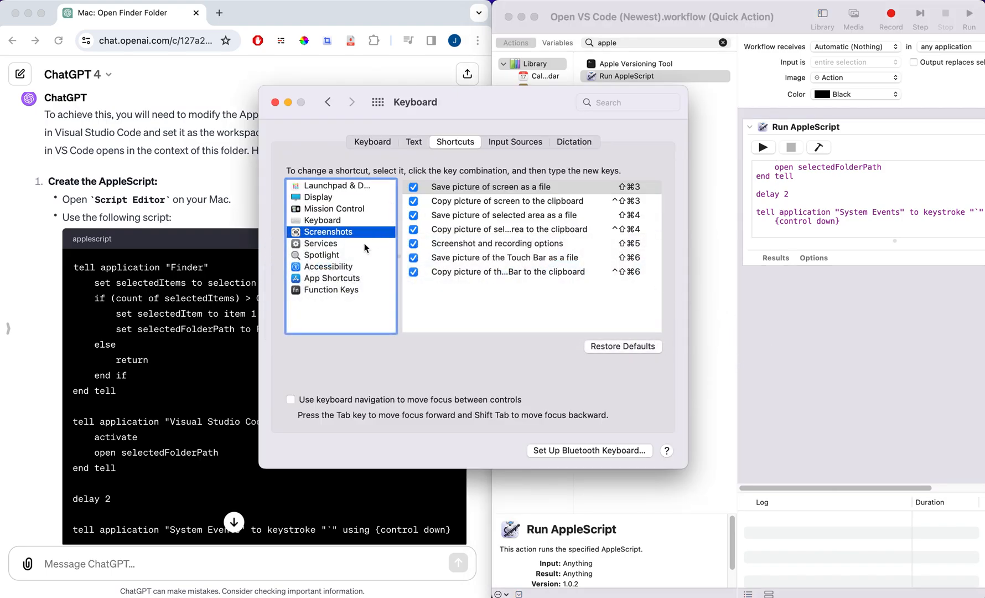
left_click(320, 244)
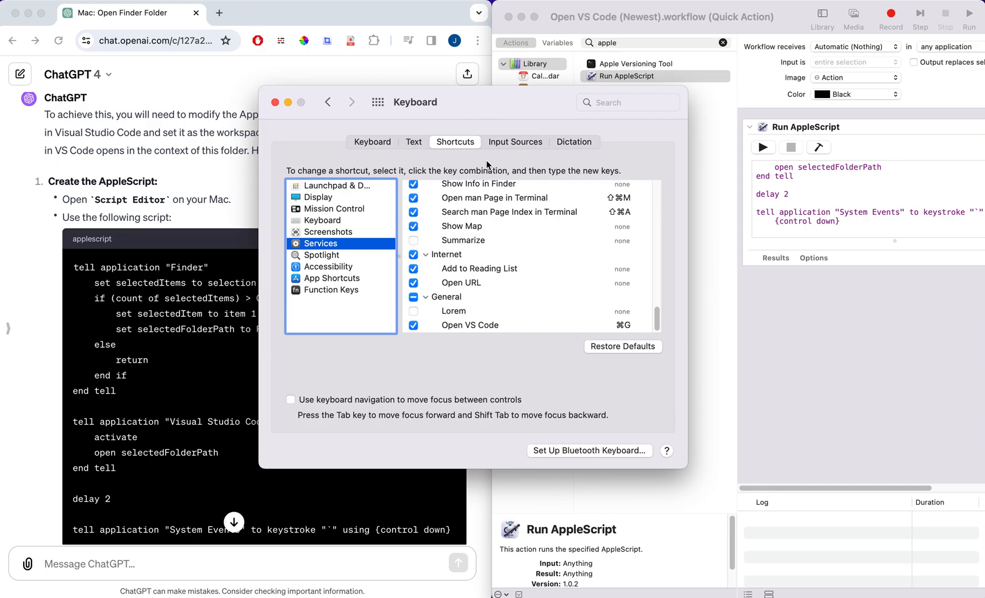
mouse_move(434, 145)
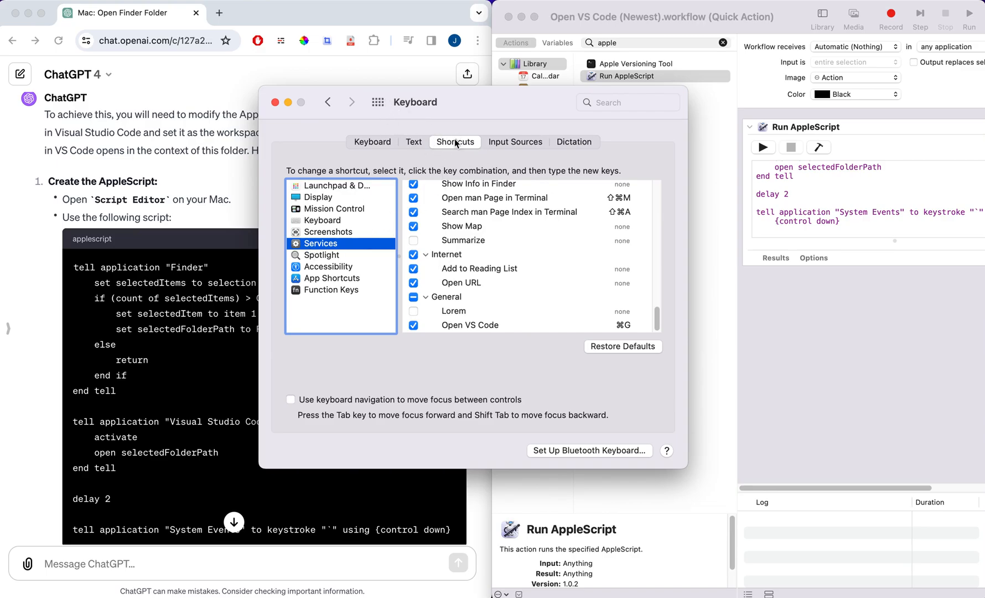
mouse_move(481, 269)
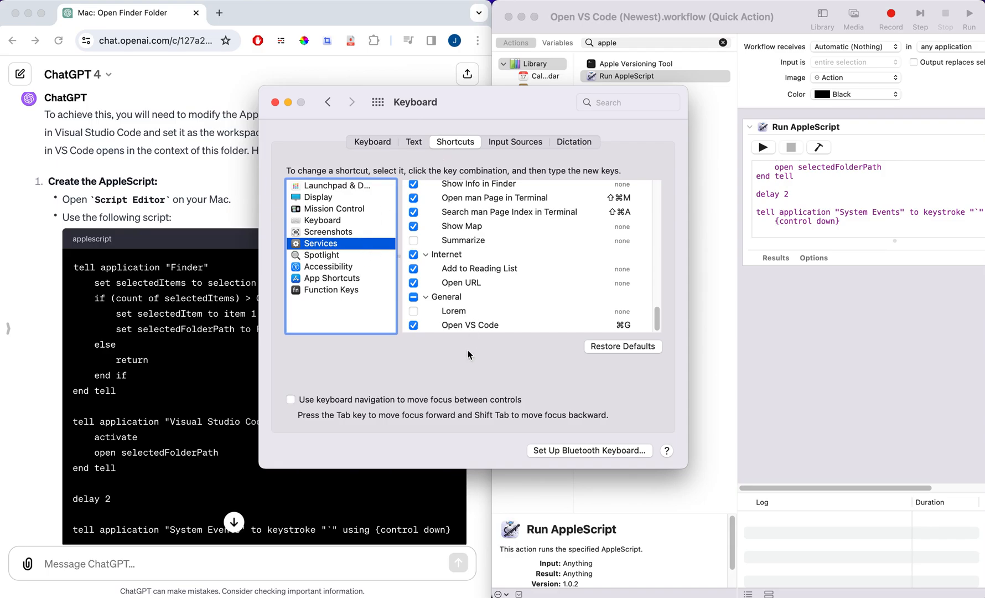
mouse_move(457, 319)
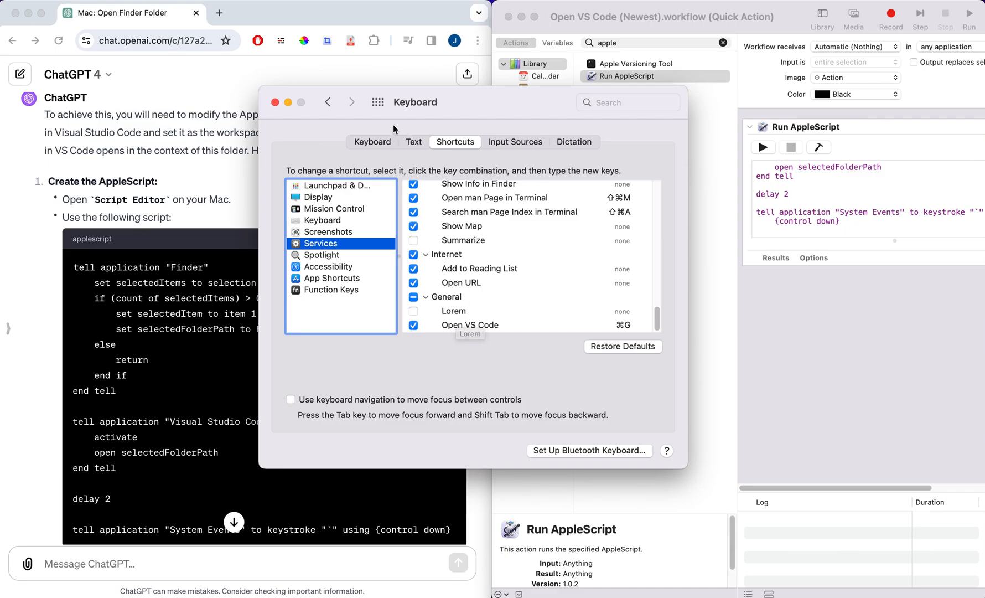
left_click(413, 142)
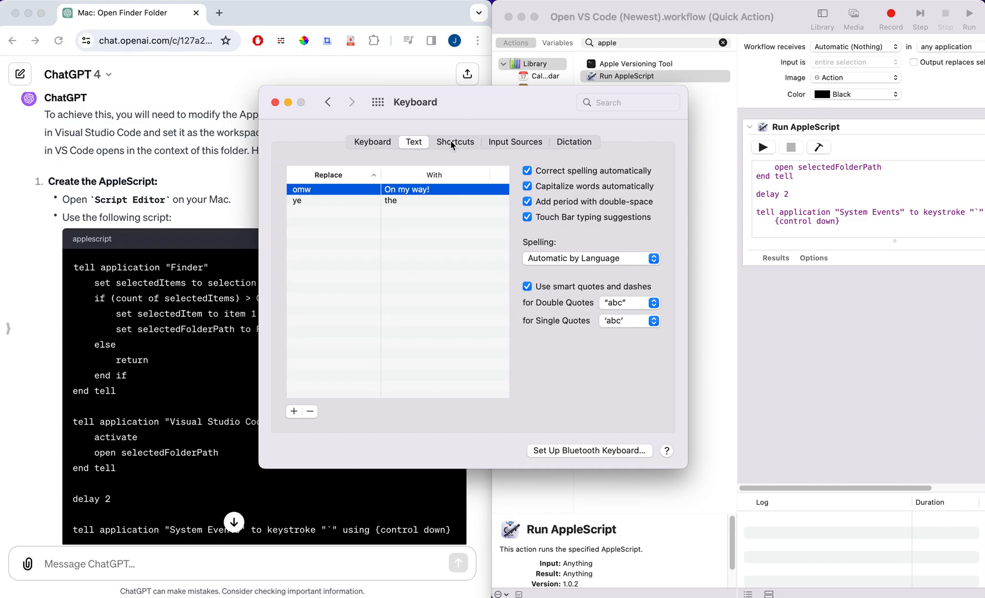
left_click(455, 142)
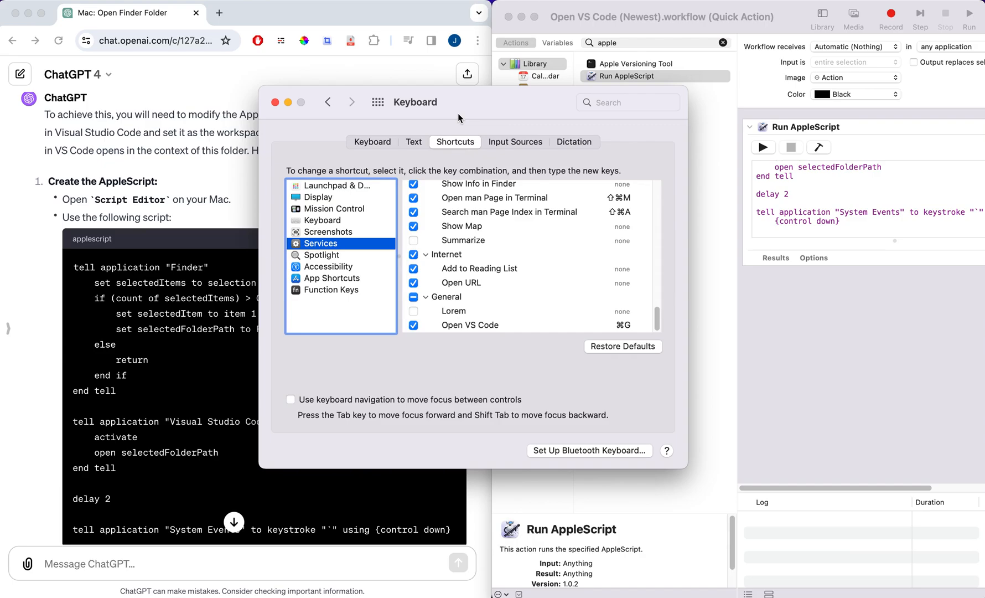
type("keyb")
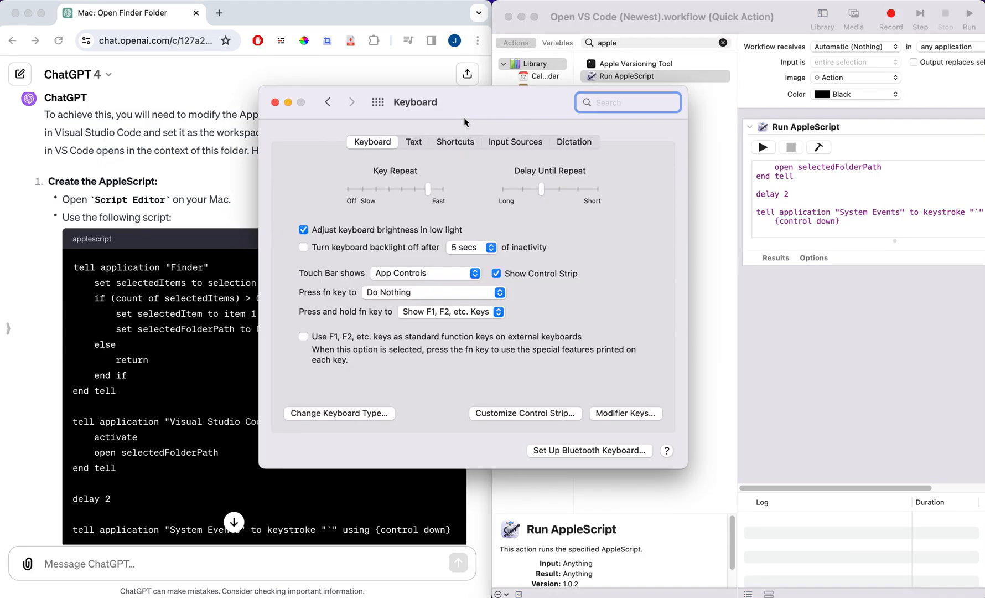
left_click(455, 141)
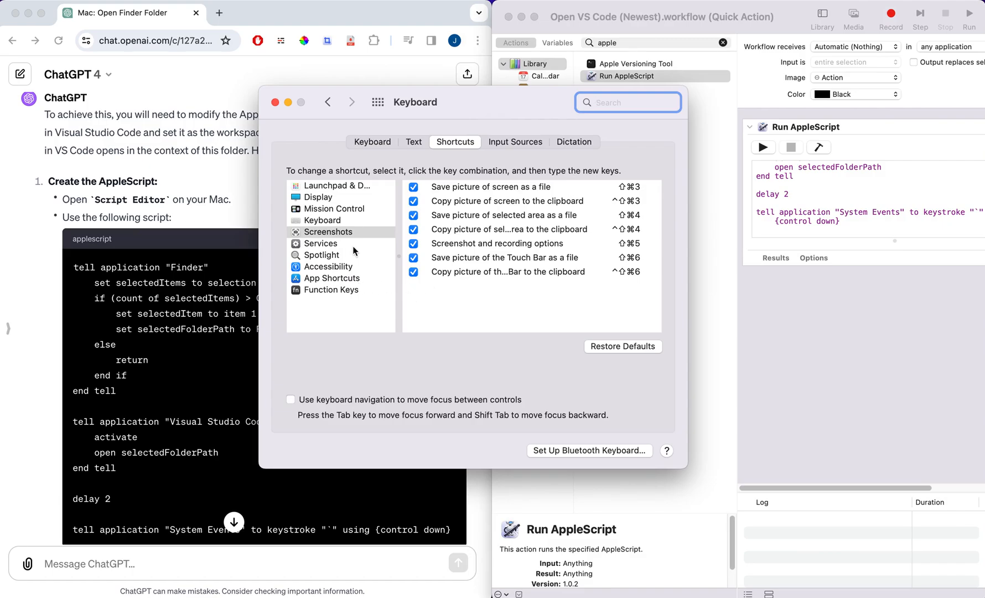
- Move the ⌘G shortcut from the old Open VS Code service to Open VS Code (Newest)
left_click(320, 243)
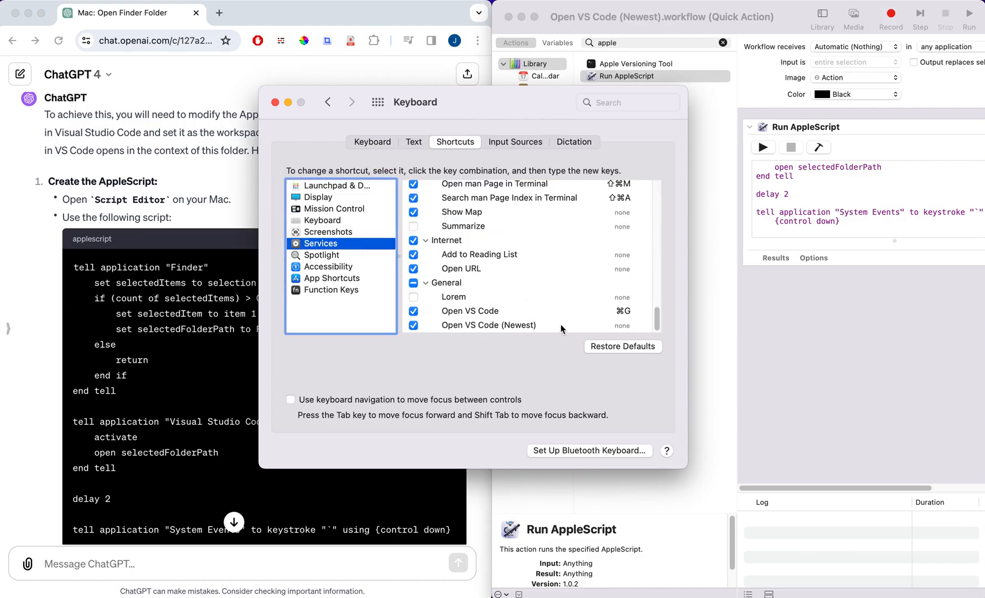
mouse_move(624, 337)
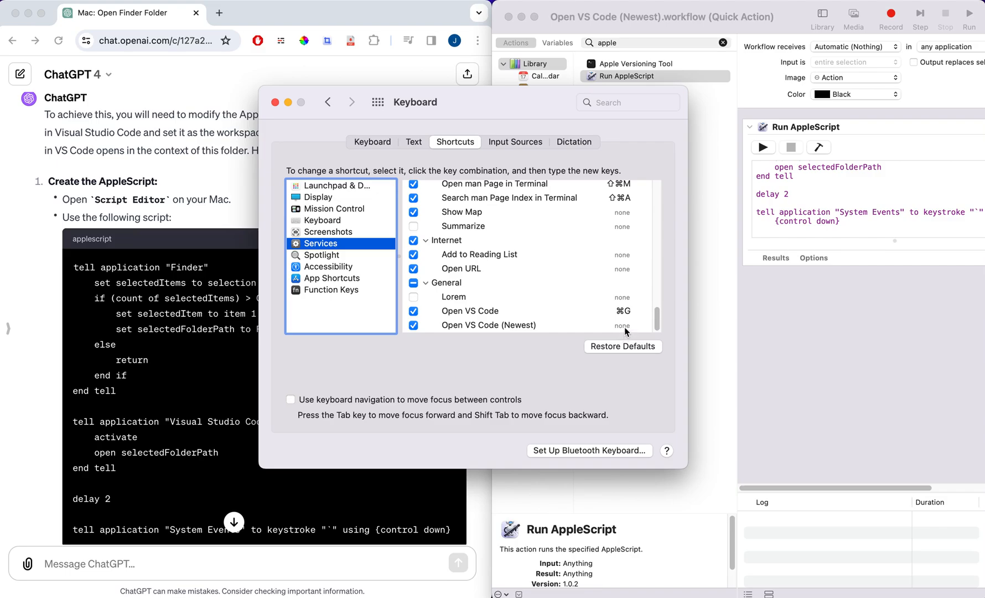
mouse_move(629, 319)
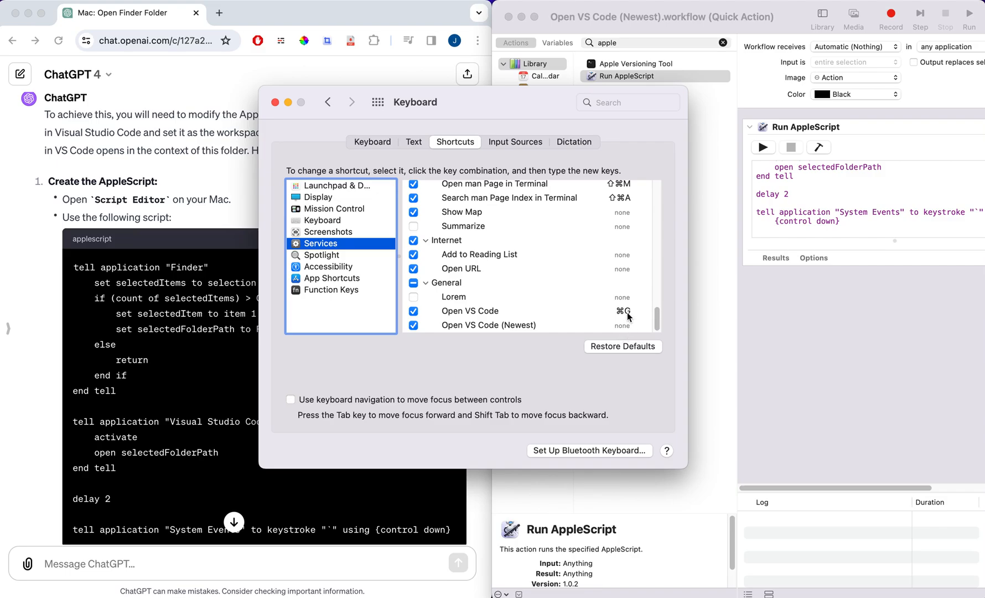
mouse_move(624, 317)
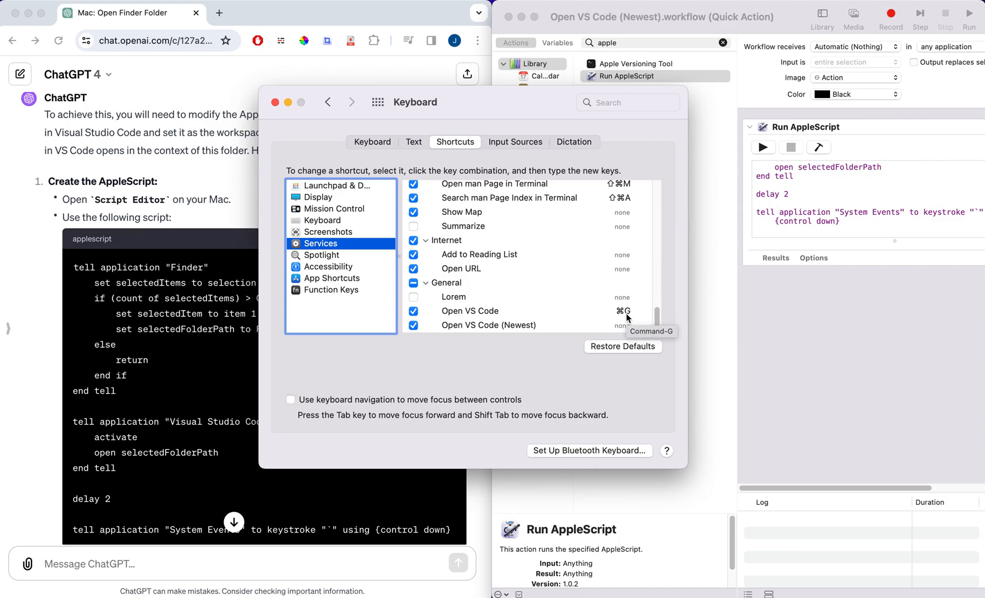
left_click(413, 311)
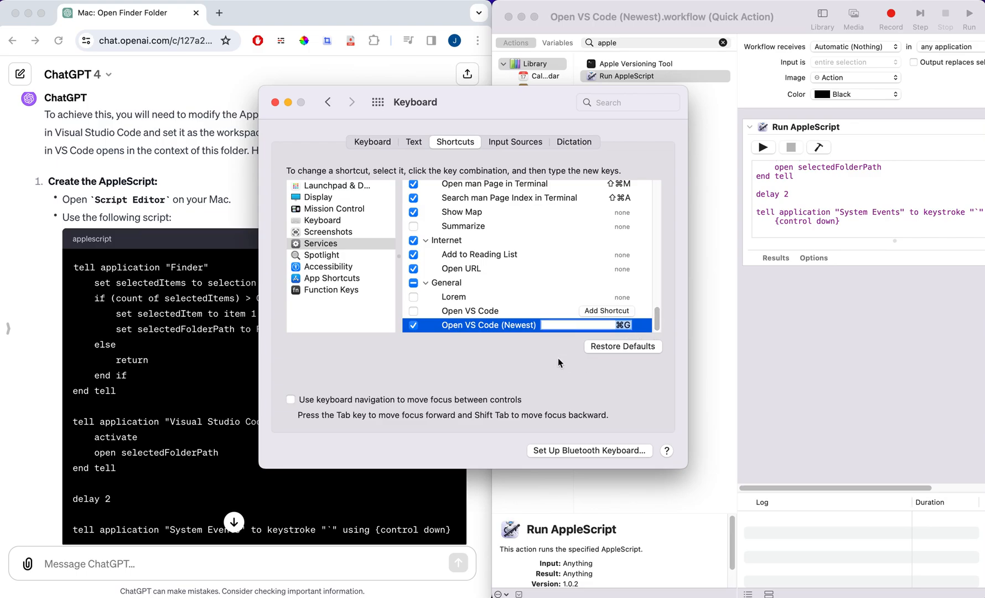
left_click(469, 311)
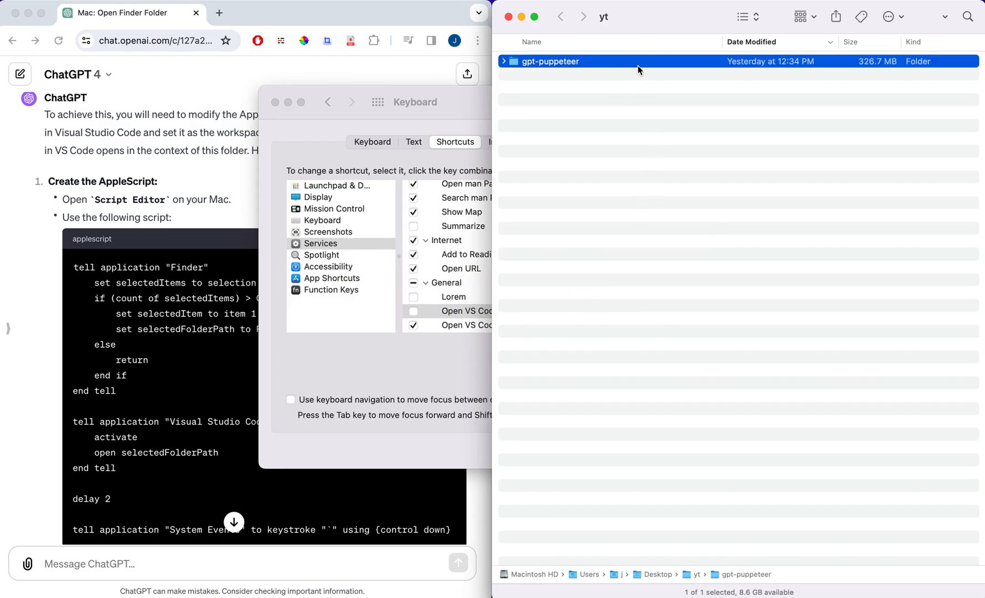
- Open gpt-puppeteer from Finder in VS Code, then bring the Keyboard Shortcuts window back to front
double_click(551, 61)
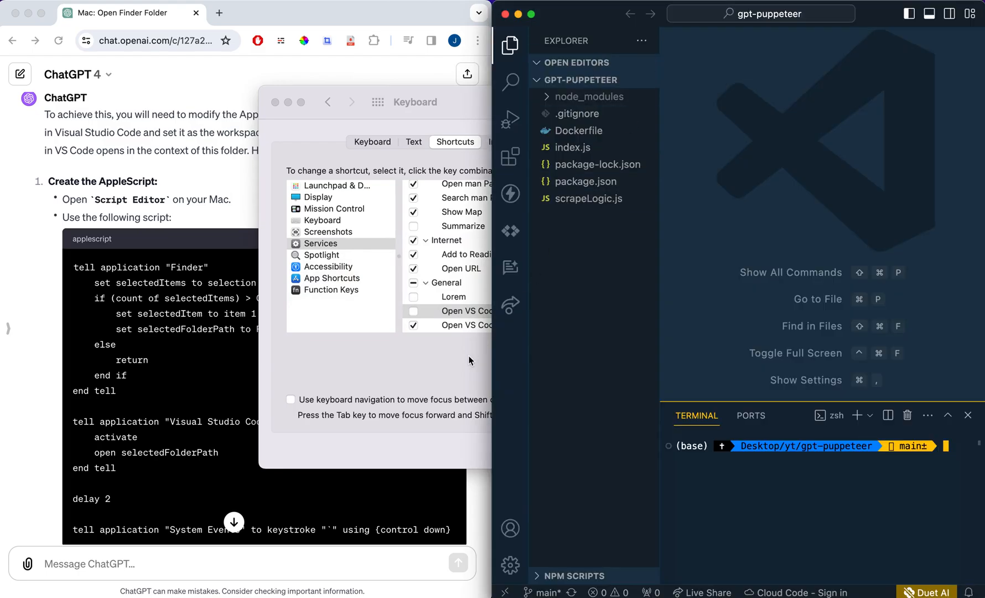
left_click(468, 311)
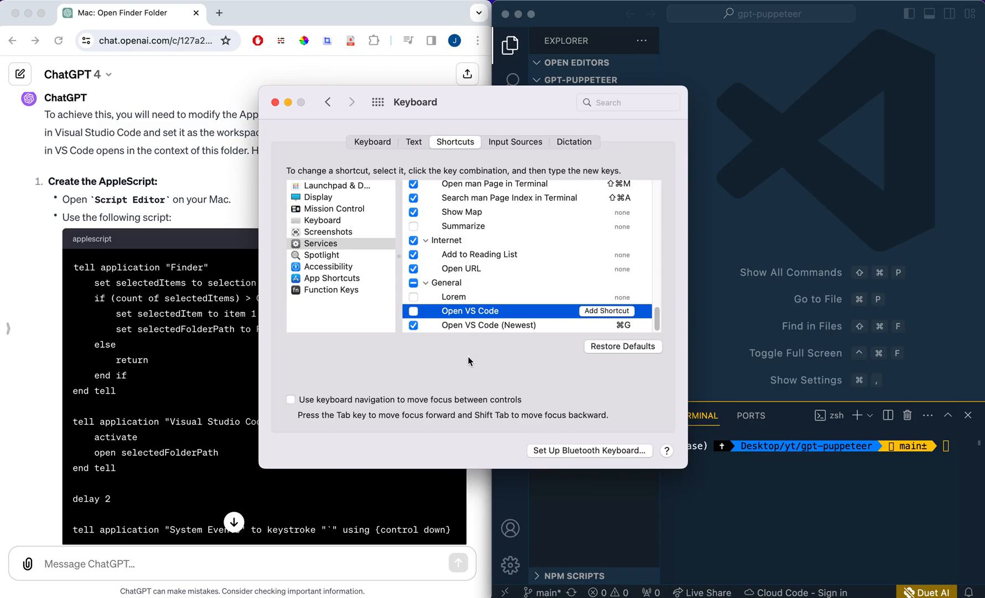